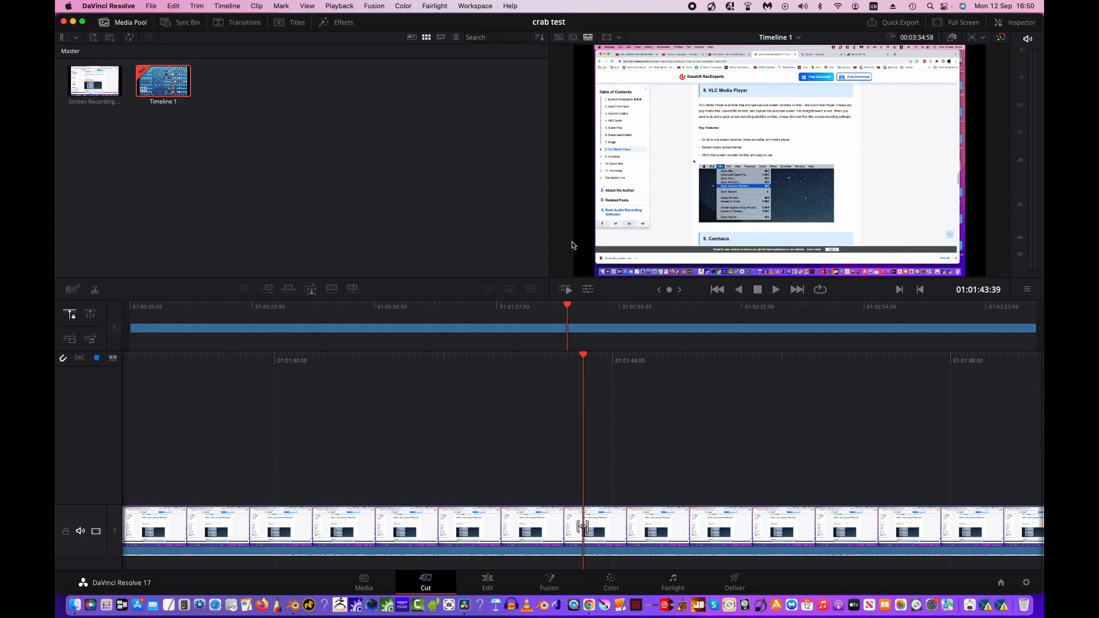
mouse_move(517, 514)
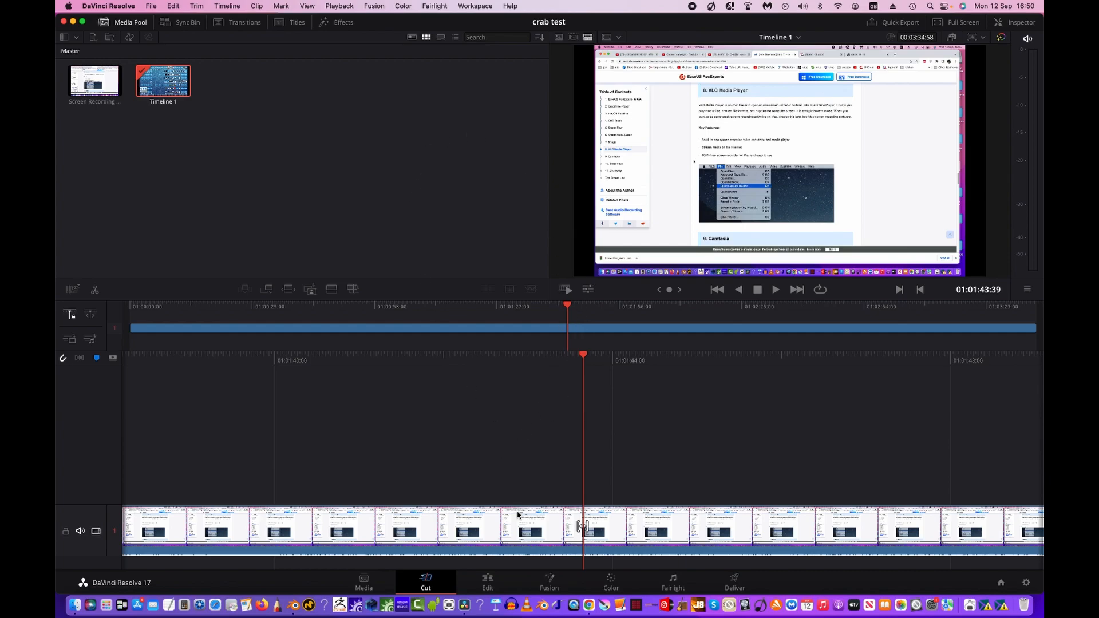
mouse_move(330, 295)
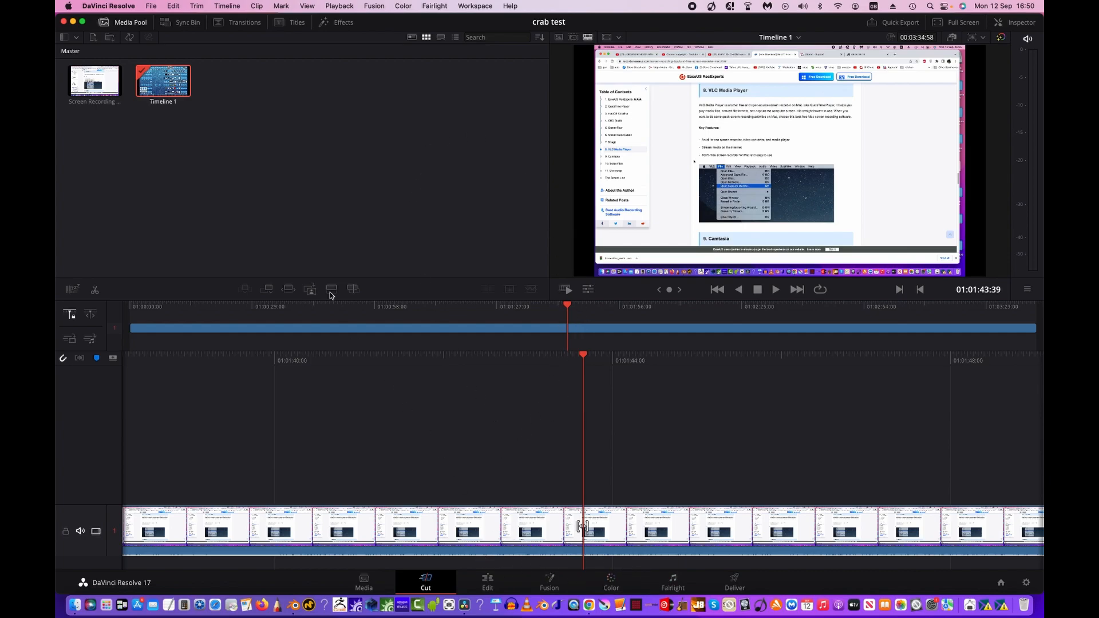
On the Fairlight page, turn Audio 1's pan Spread knob down from full to 92
click(671, 578)
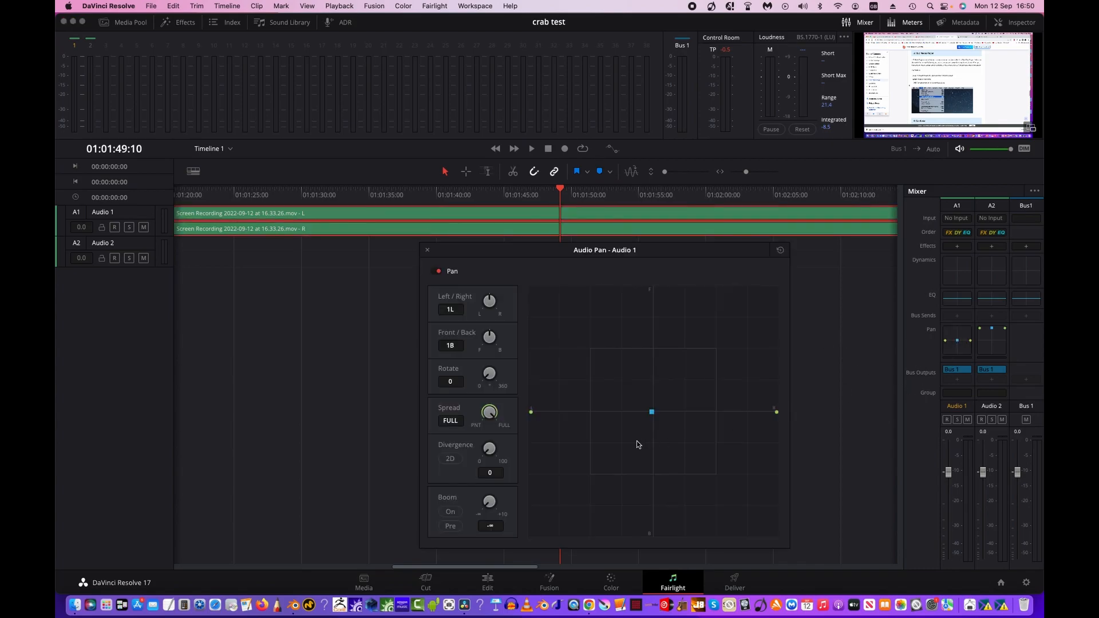
mouse_move(596, 418)
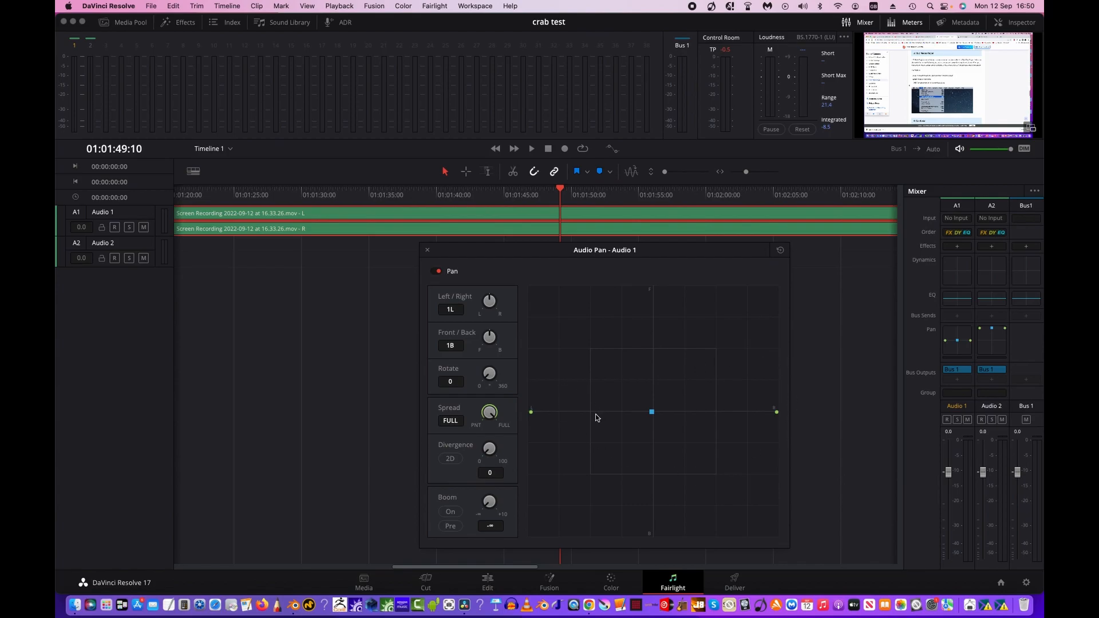
mouse_move(519, 434)
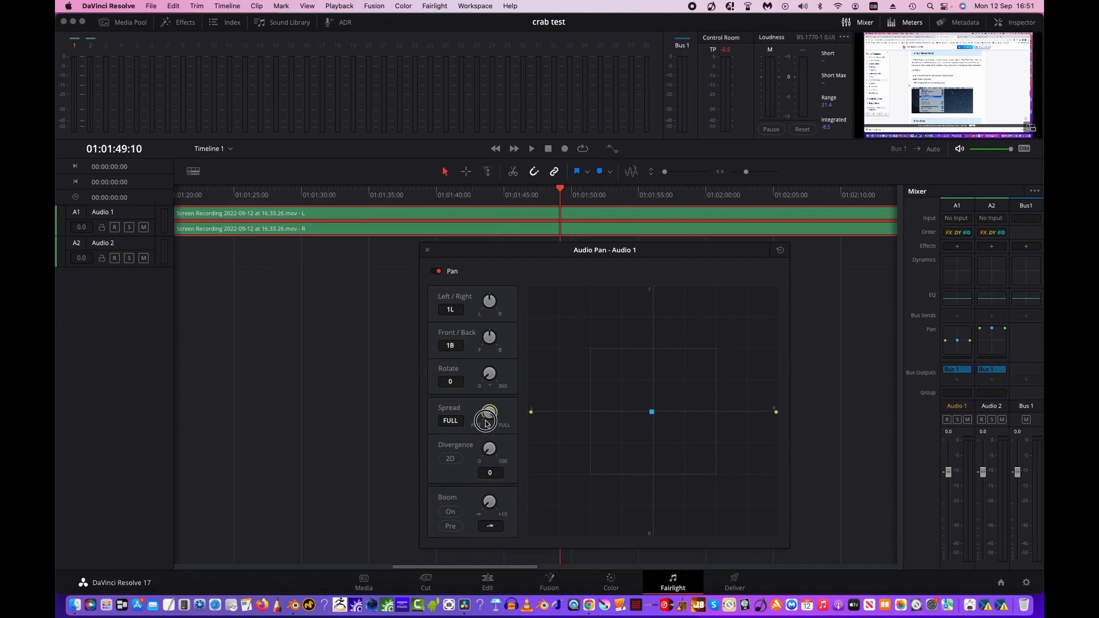
drag(488, 412, 481, 452)
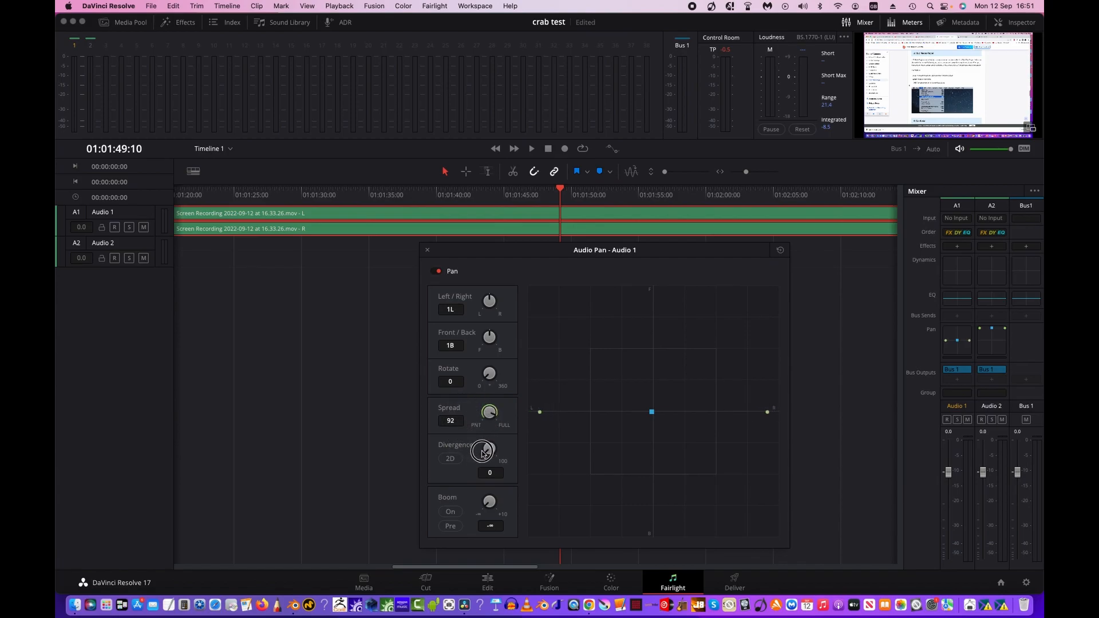